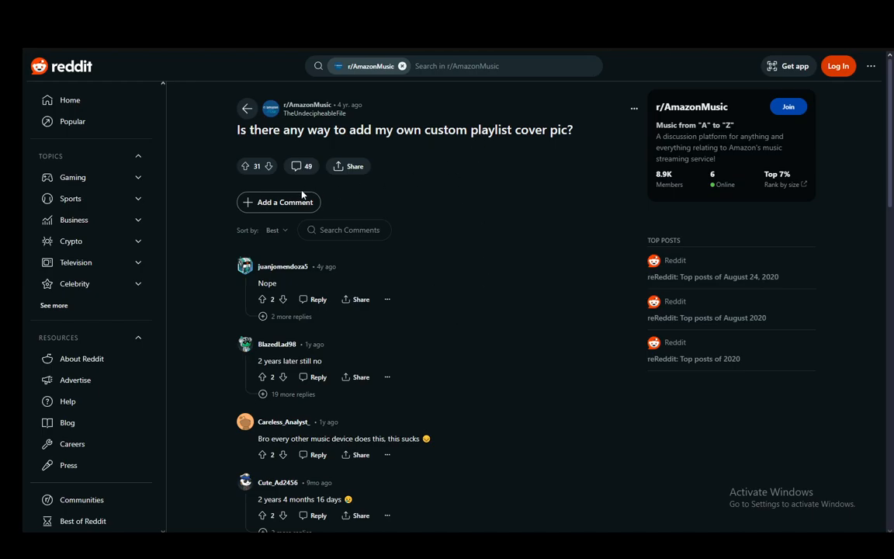
scroll("down", 3)
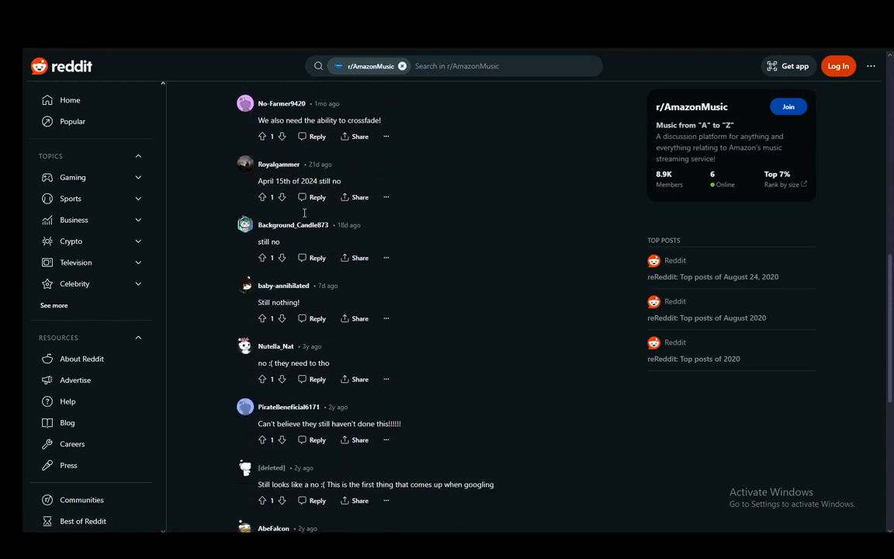
scroll("down", 3)
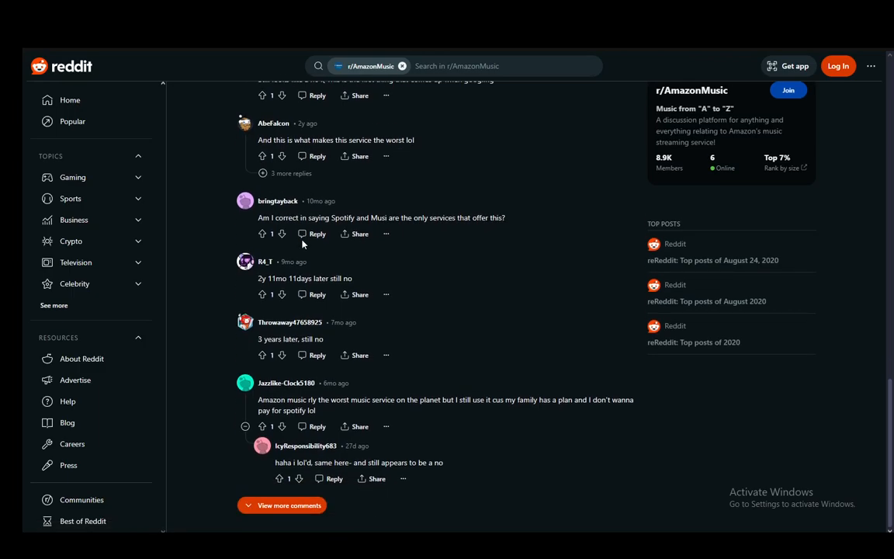
scroll("up", 3)
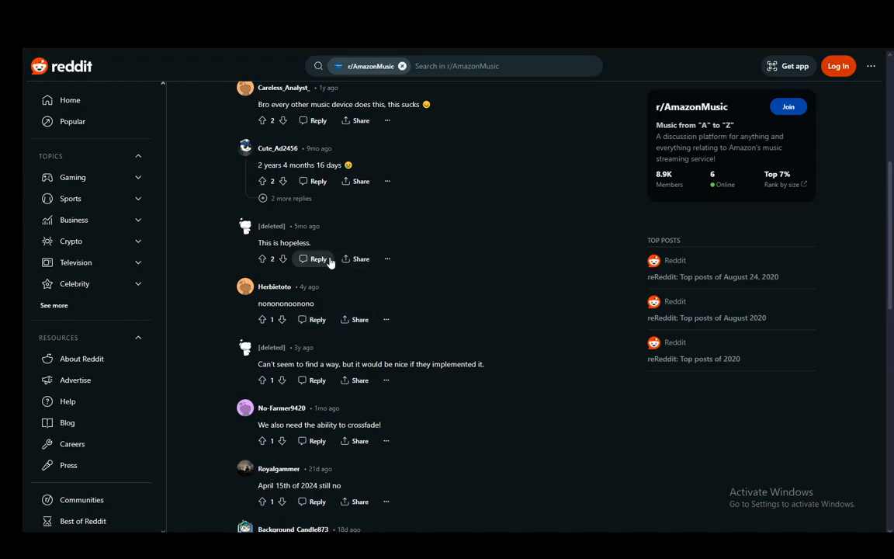
scroll("down", 3)
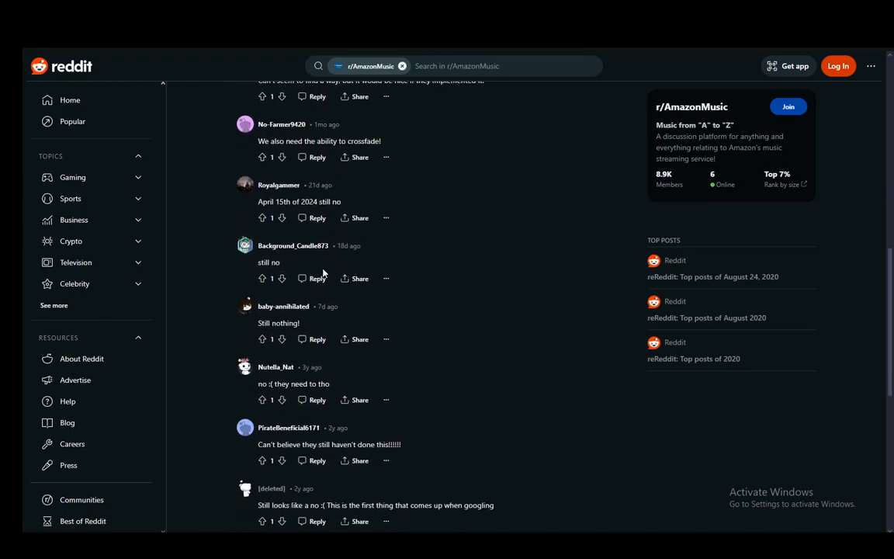
scroll("up", 3)
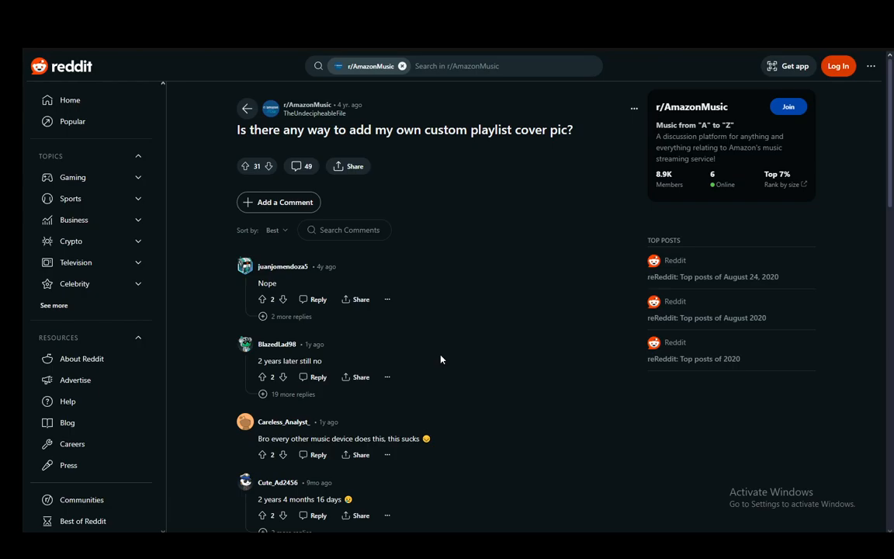
mouse_move(492, 377)
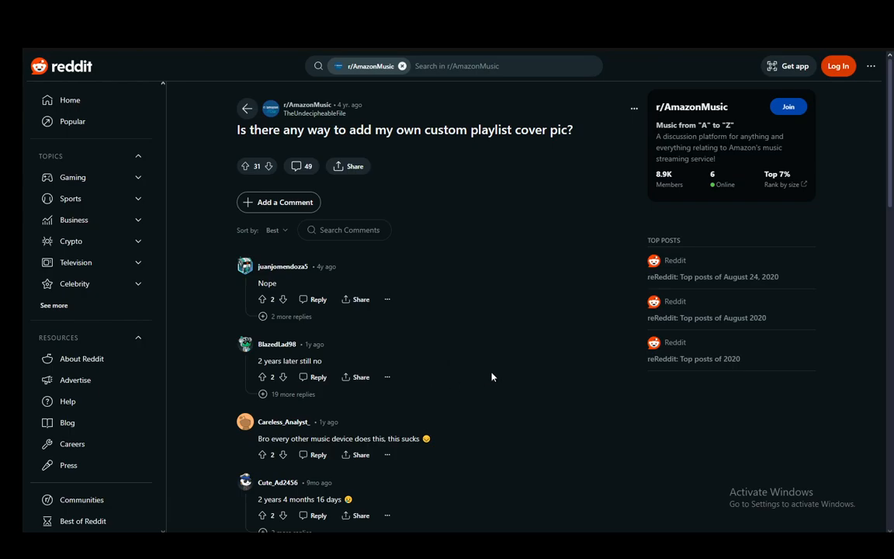